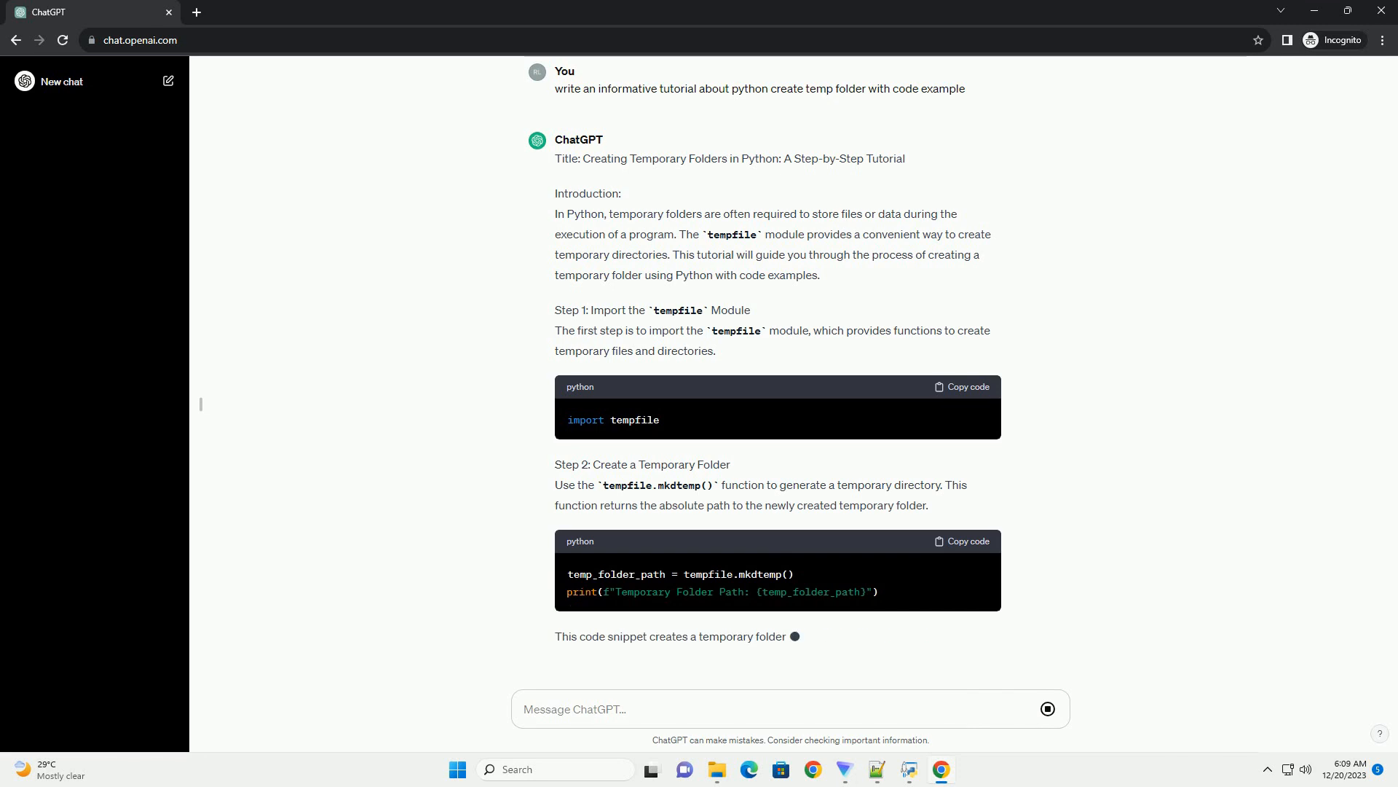
scroll(down, 3)
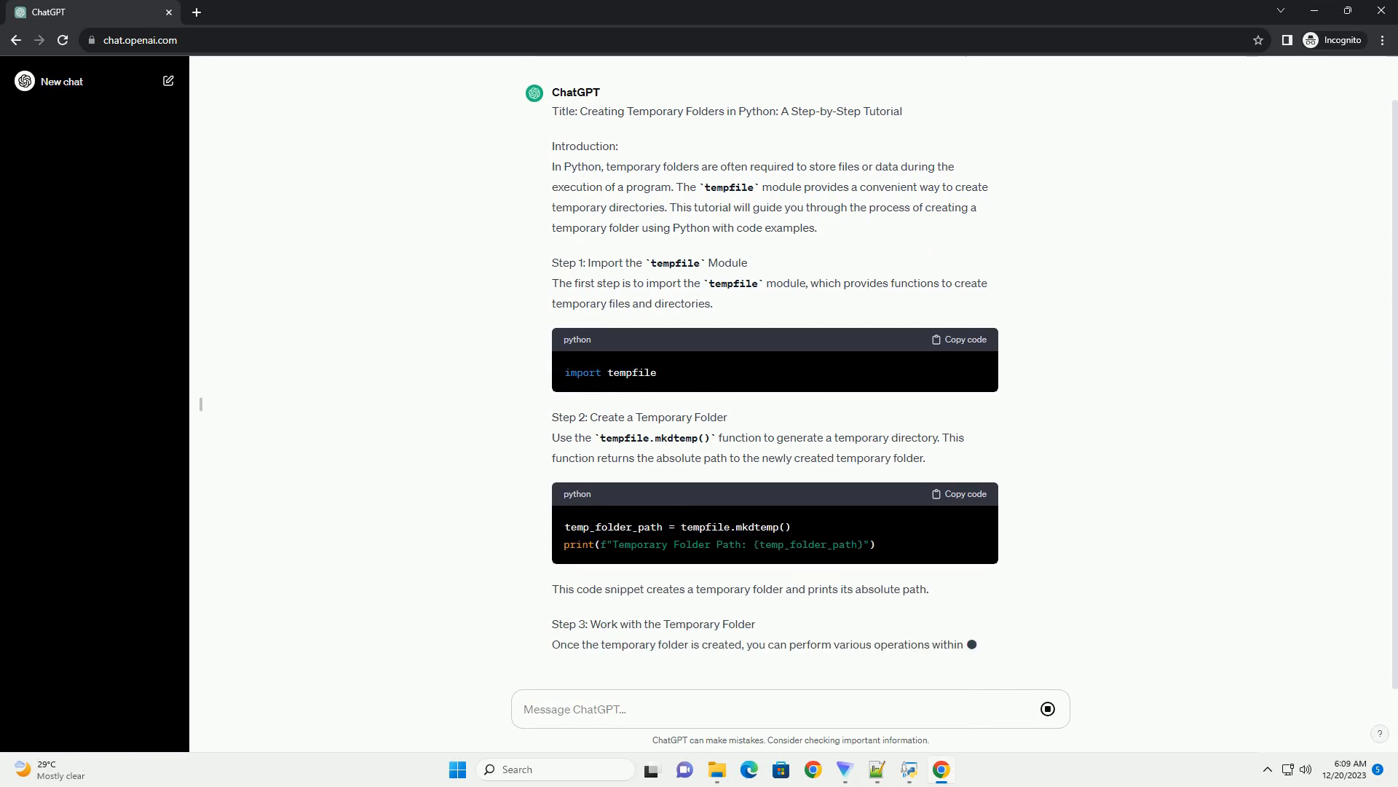
scroll(down, 3)
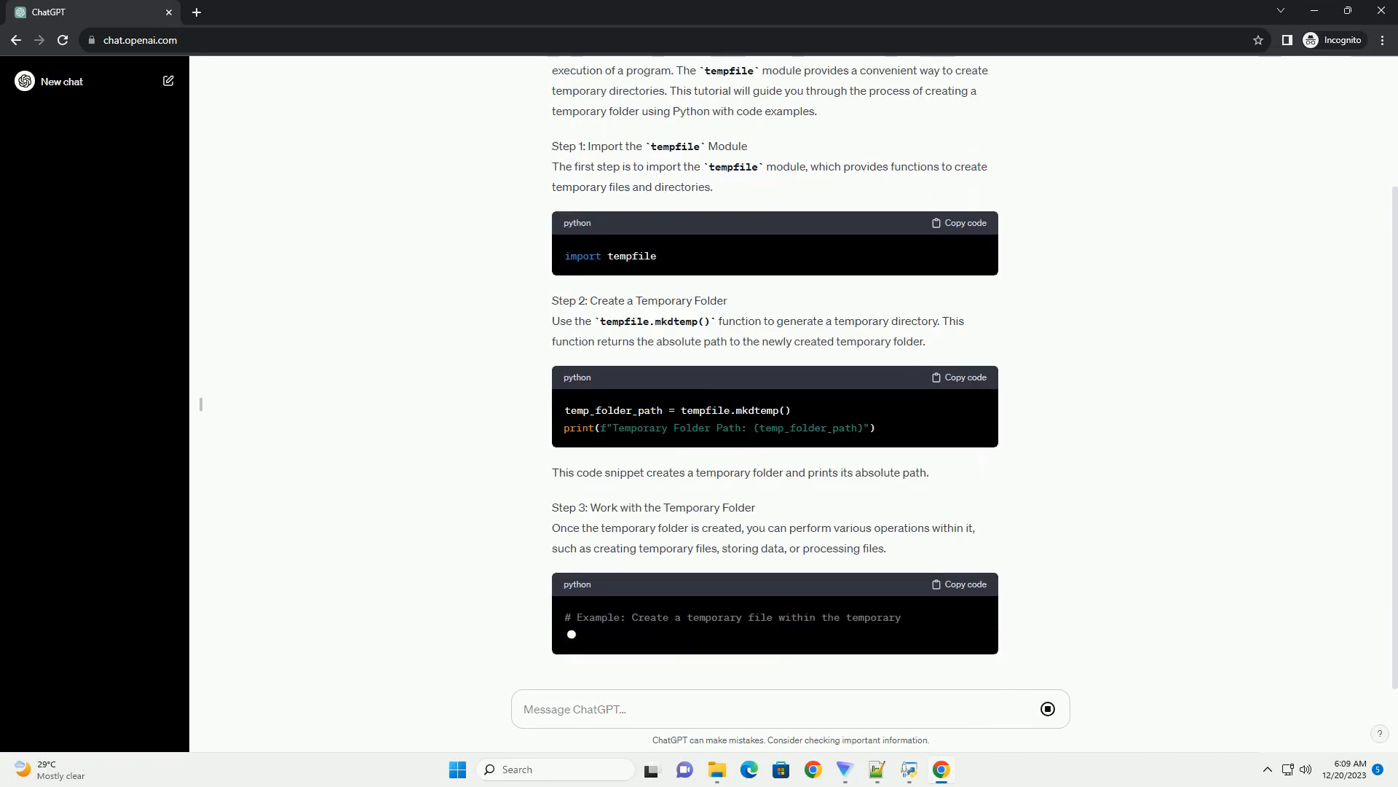
scroll(up, 3)
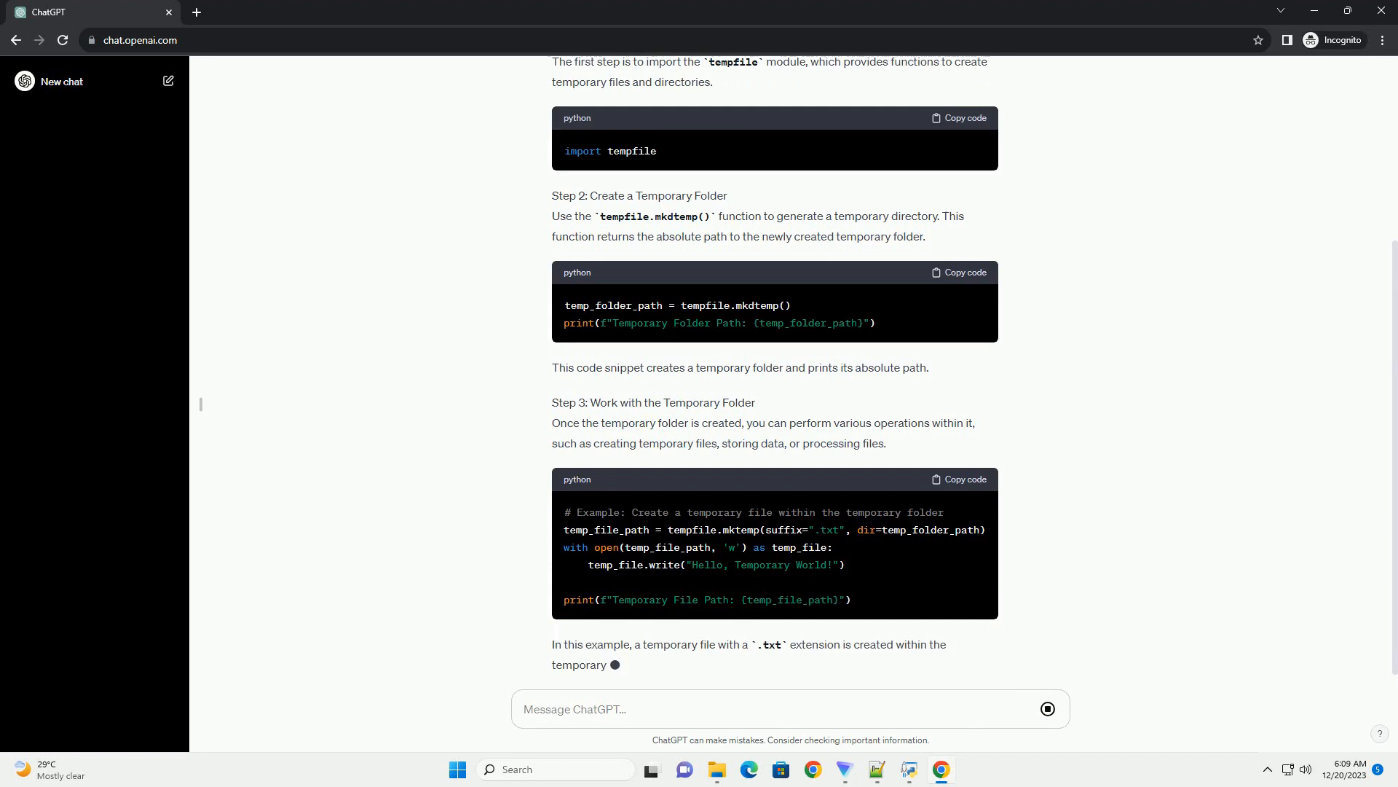
scroll(down, 3)
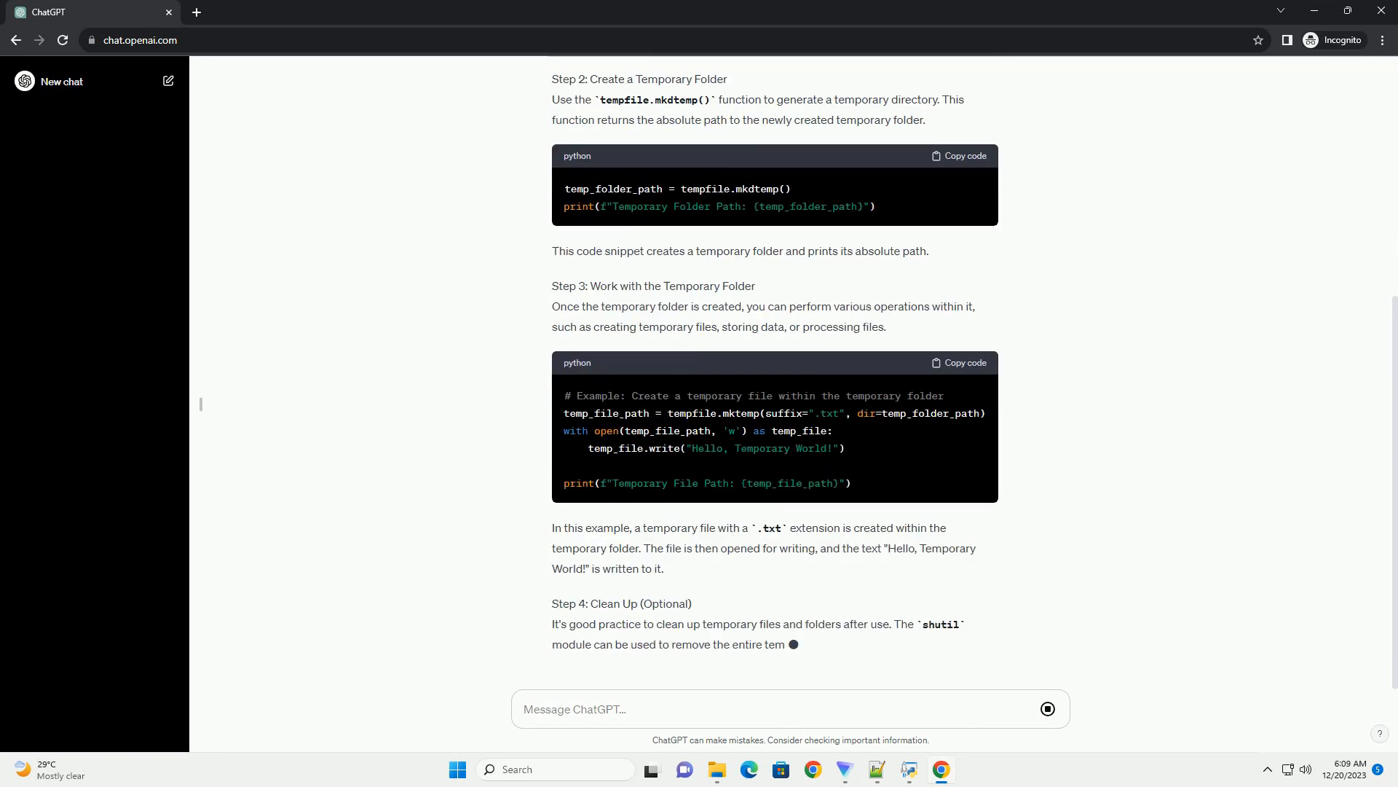
scroll(down, 3)
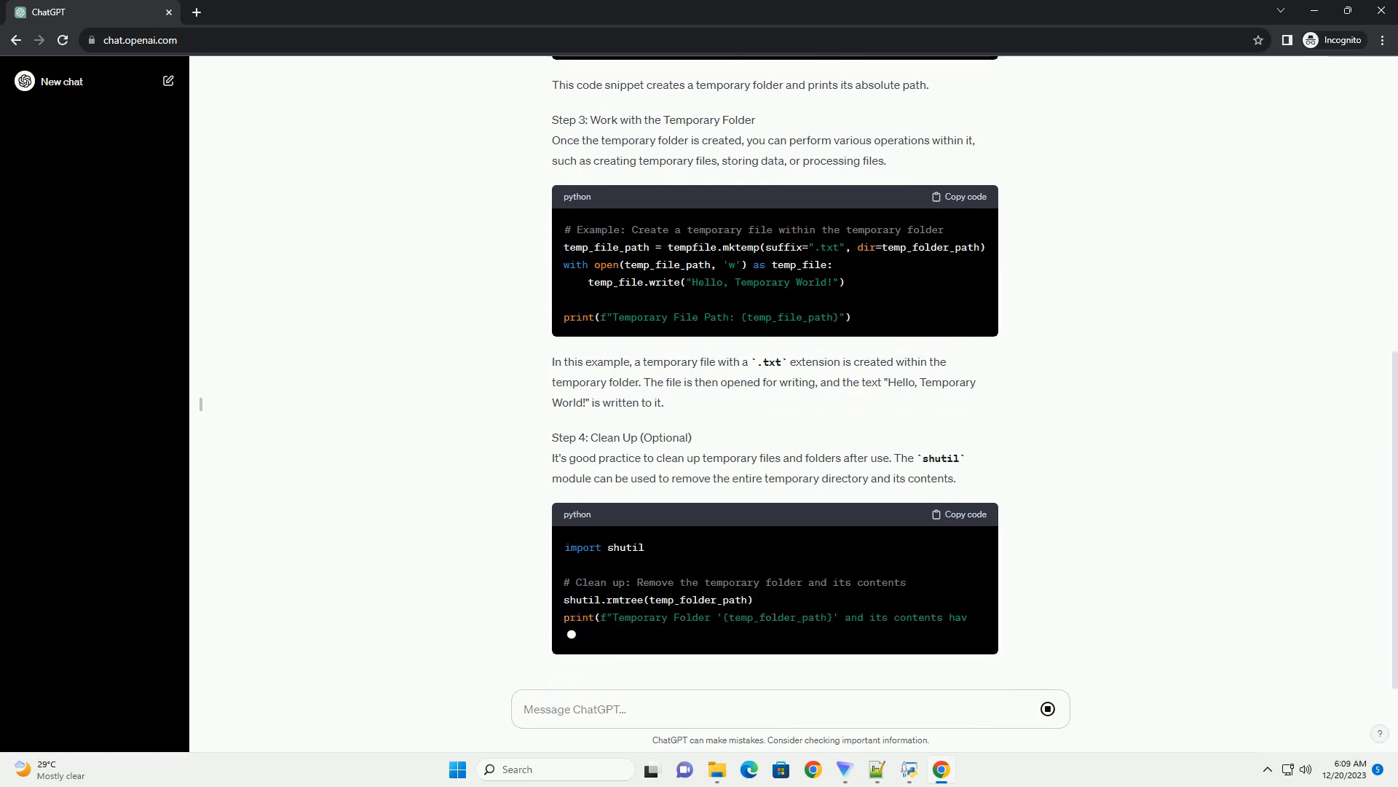
scroll(down, 3)
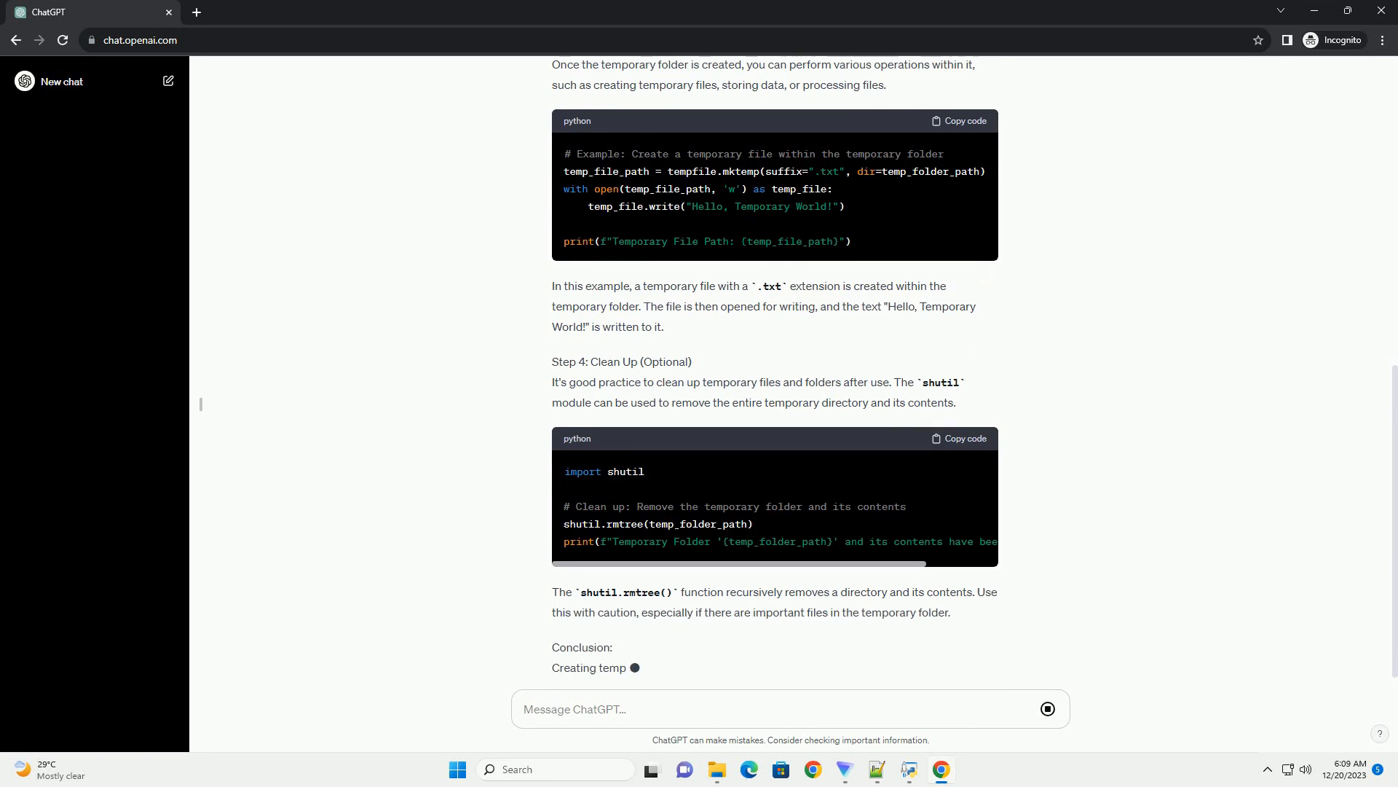
scroll(down, 3)
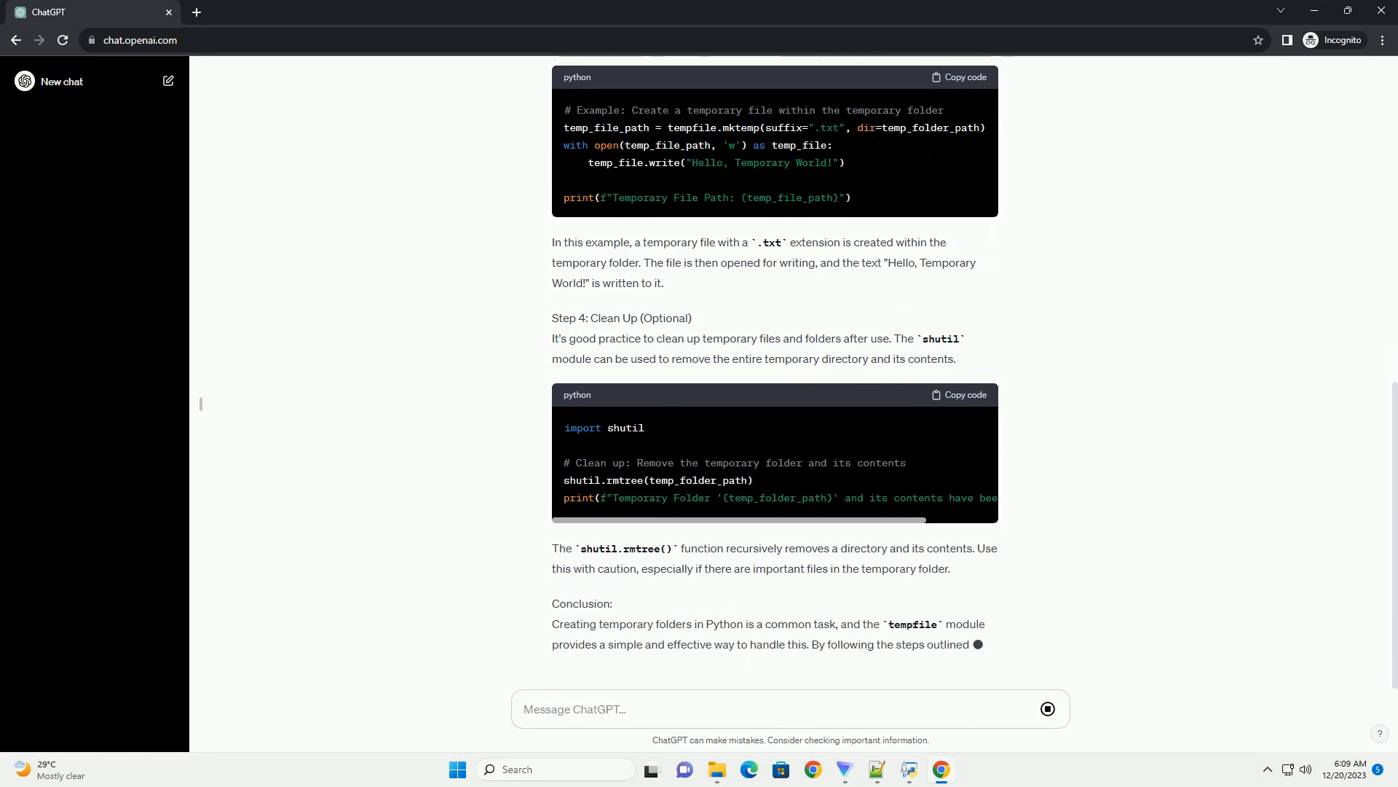